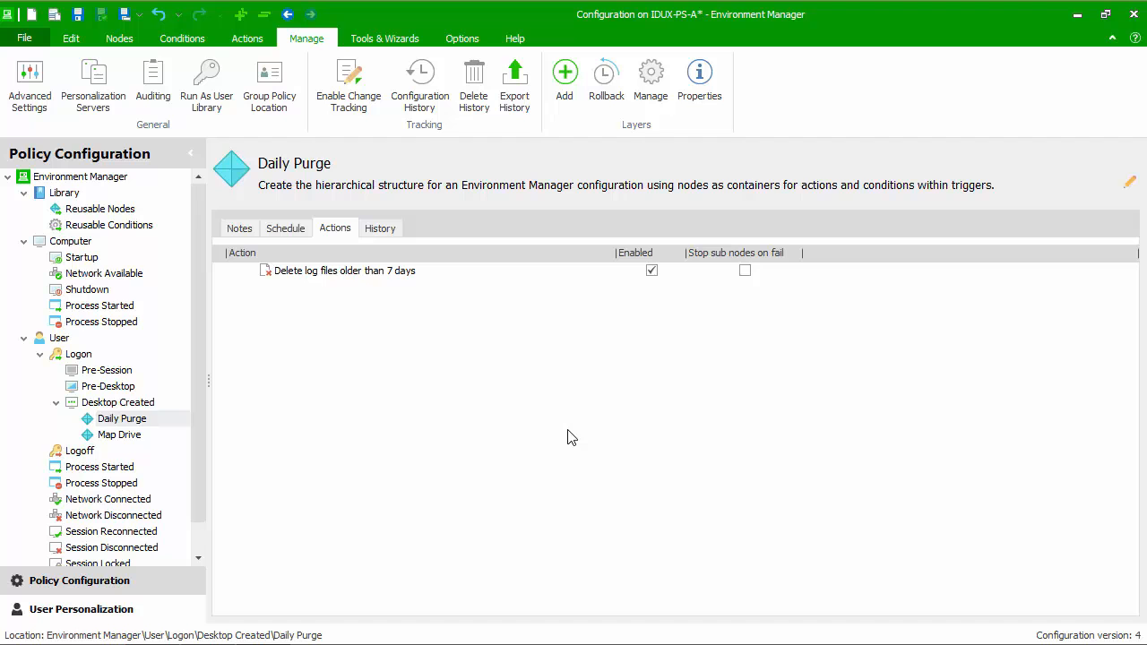
Review the log-deletion action, then mark the Daily Purge node as a scheduled task.
double_click(344, 269)
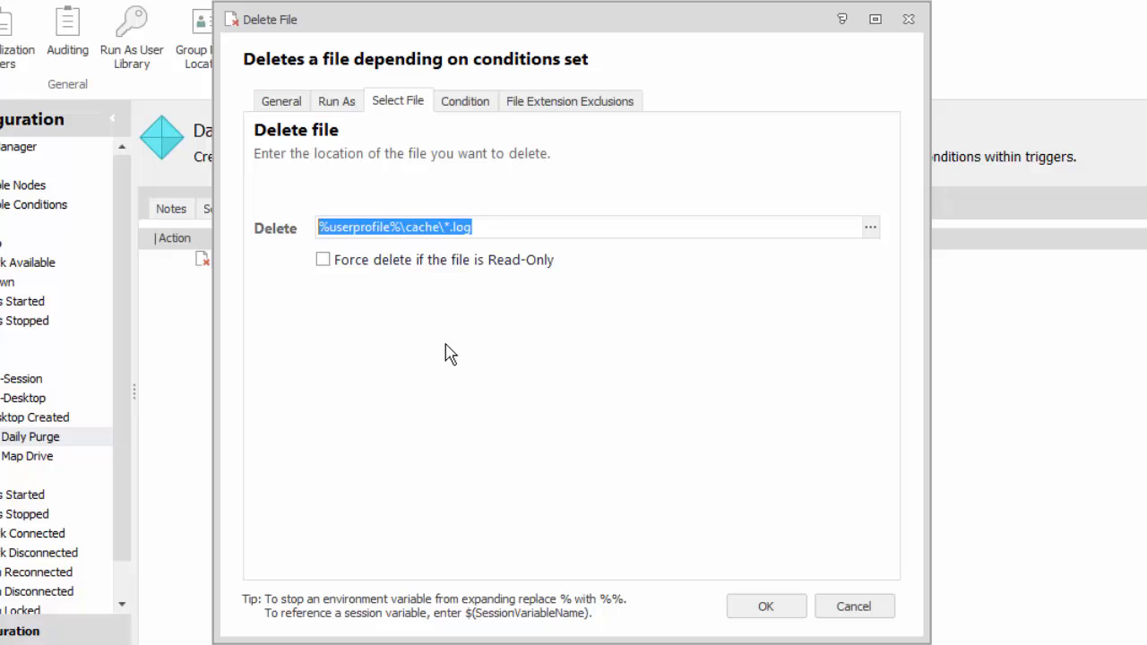
mouse_move(437, 319)
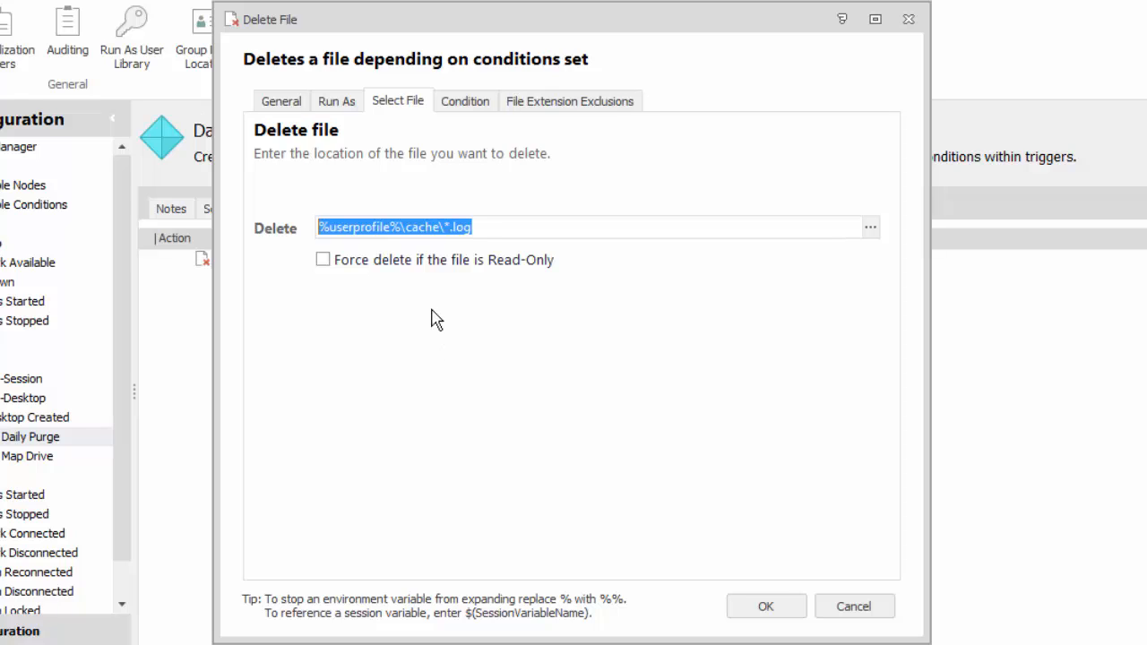
click(464, 101)
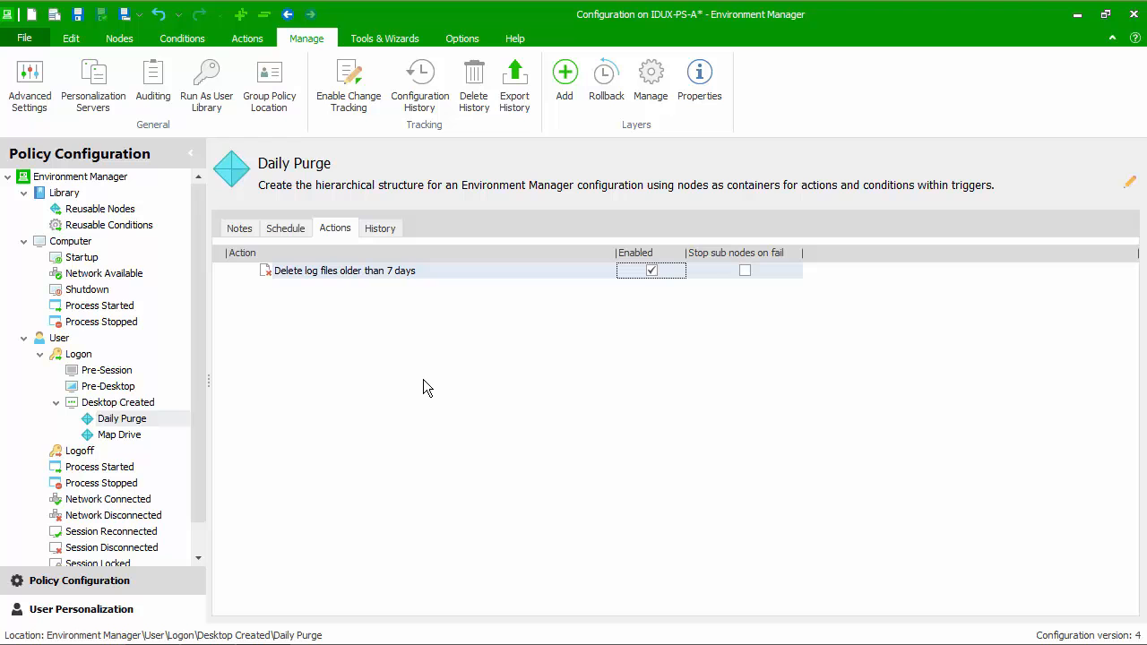
click(285, 227)
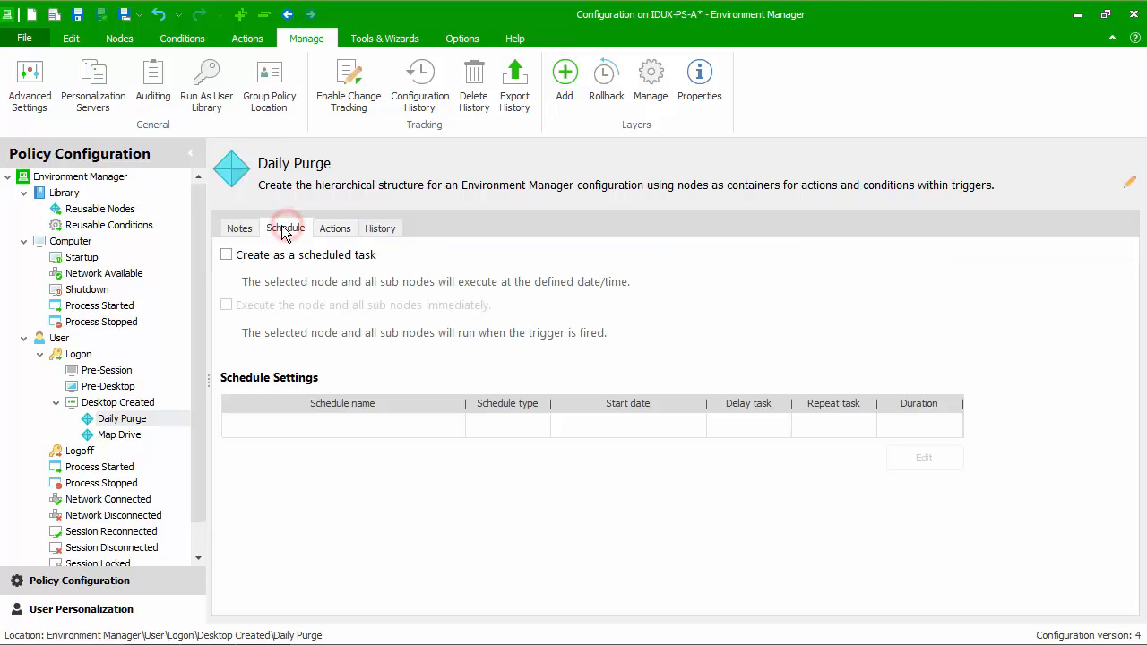
click(226, 254)
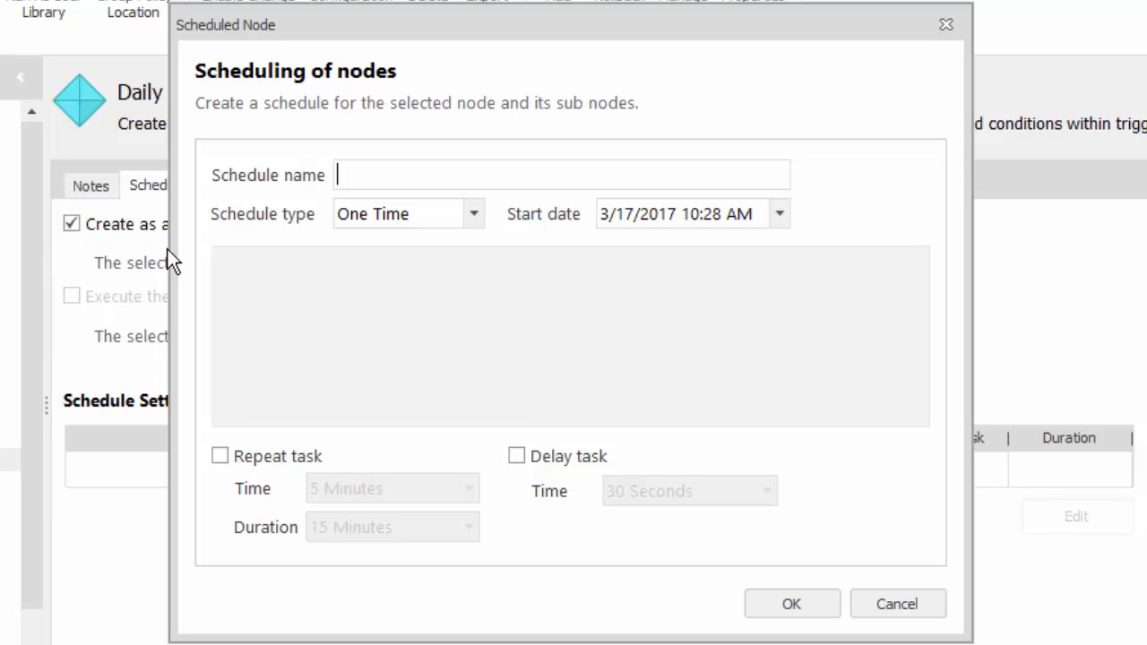
Name the schedule 'Delete log files older than 7 days', recurring daily with a 6:00 AM start time.
text(Delete log files older than 7 days)
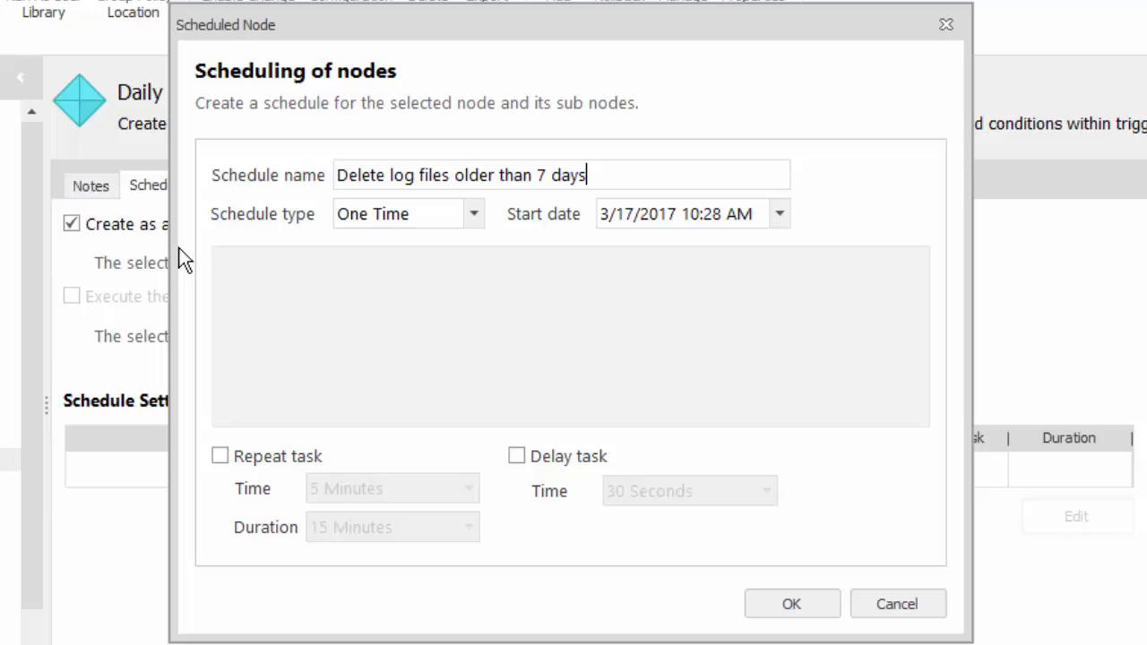
click(473, 214)
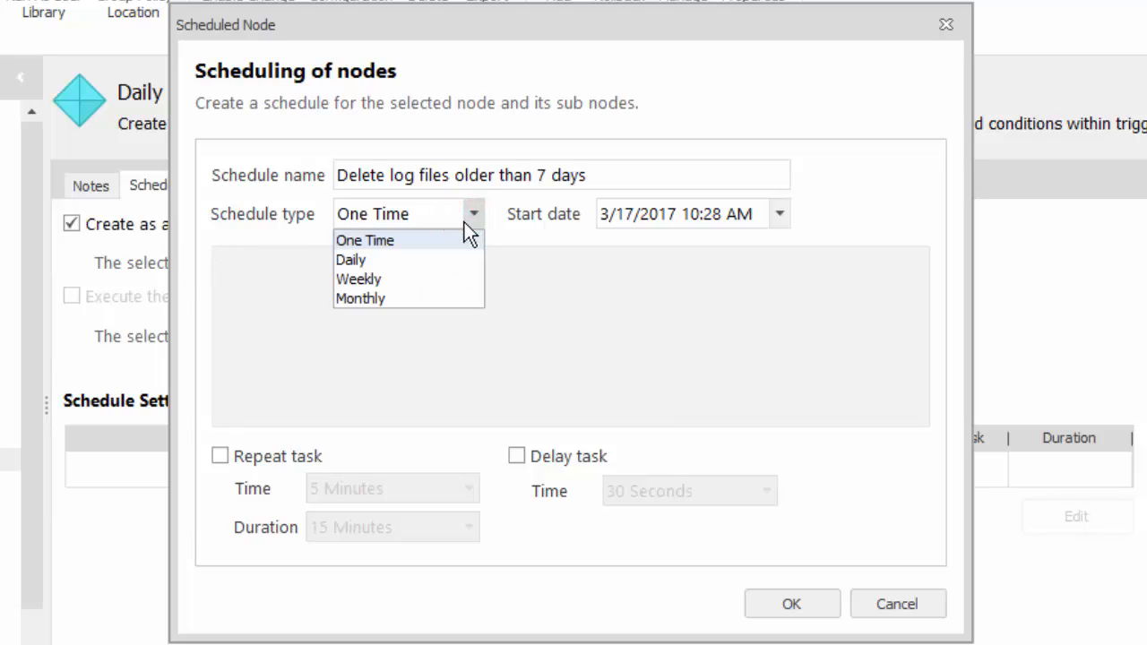
click(351, 260)
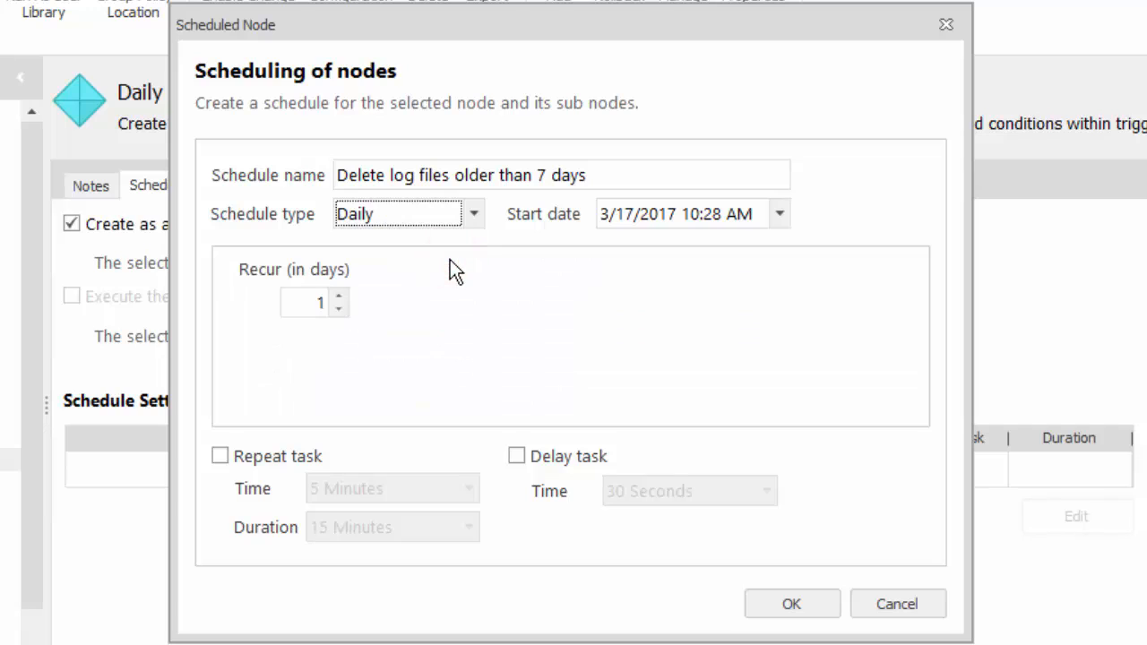
mouse_move(685, 215)
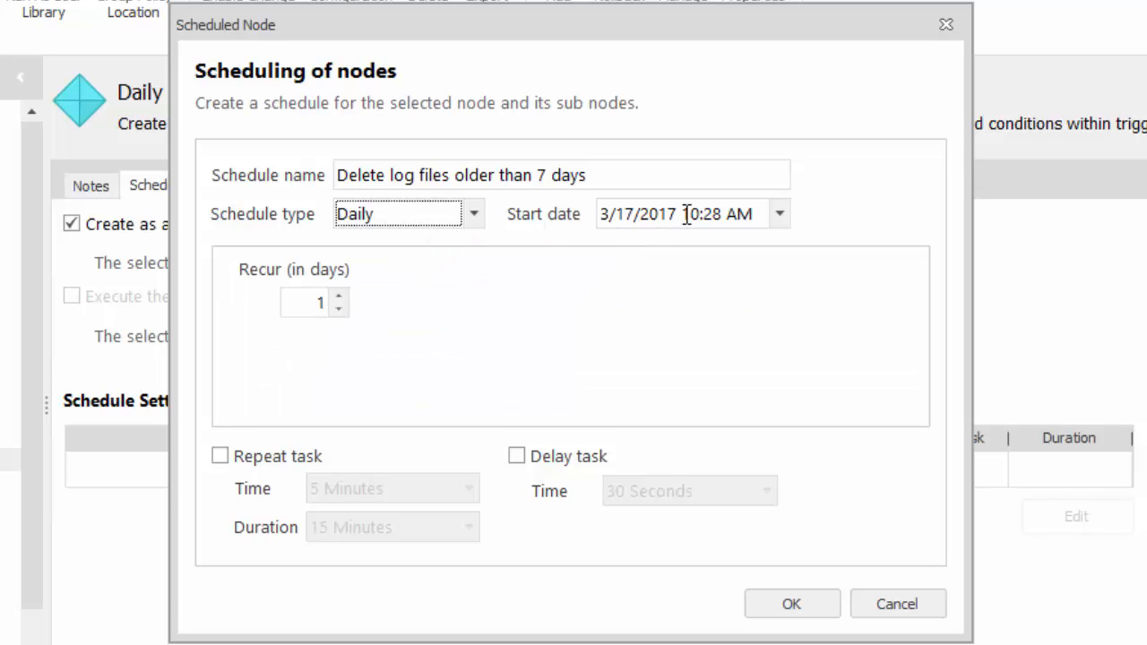
click(689, 213)
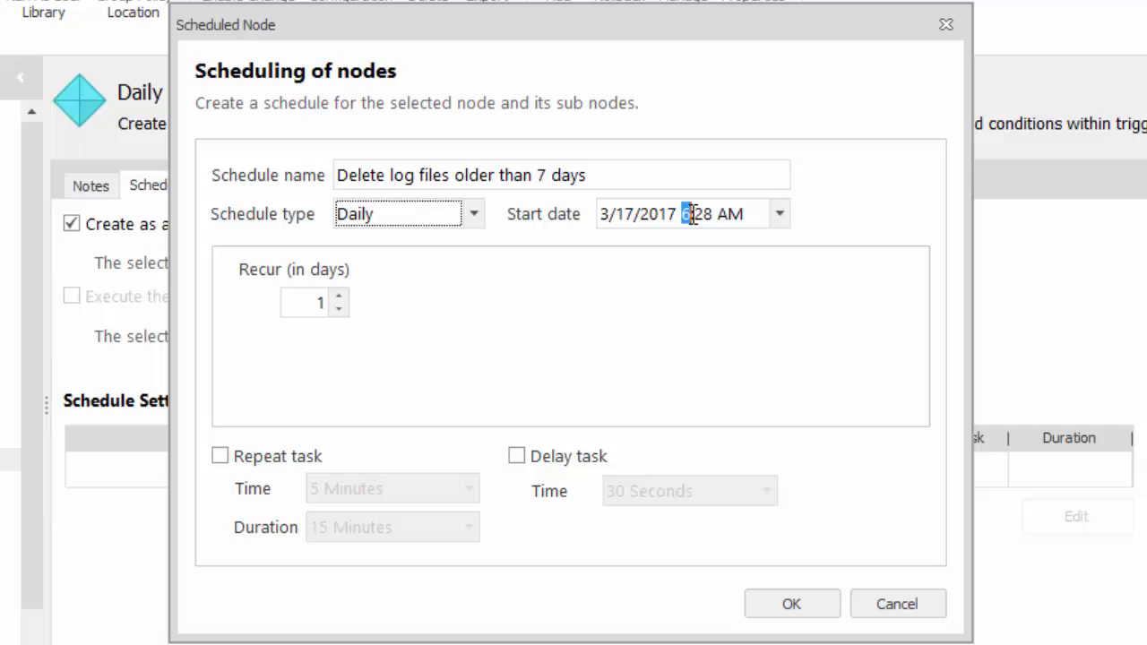
click(706, 213)
text(00)
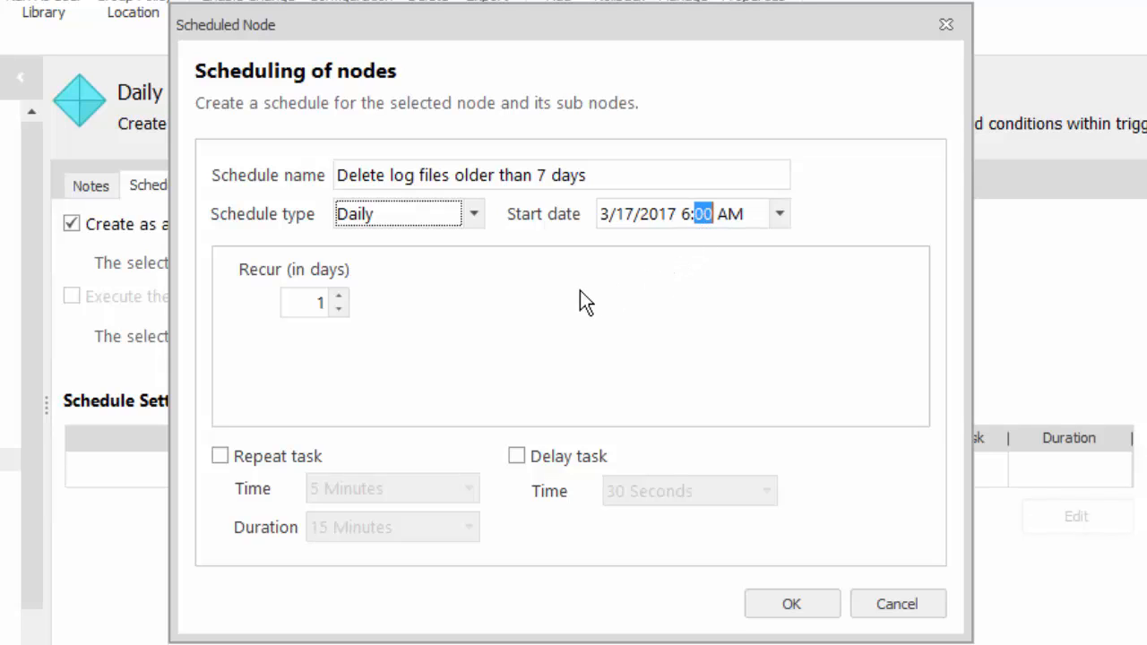
mouse_move(350, 321)
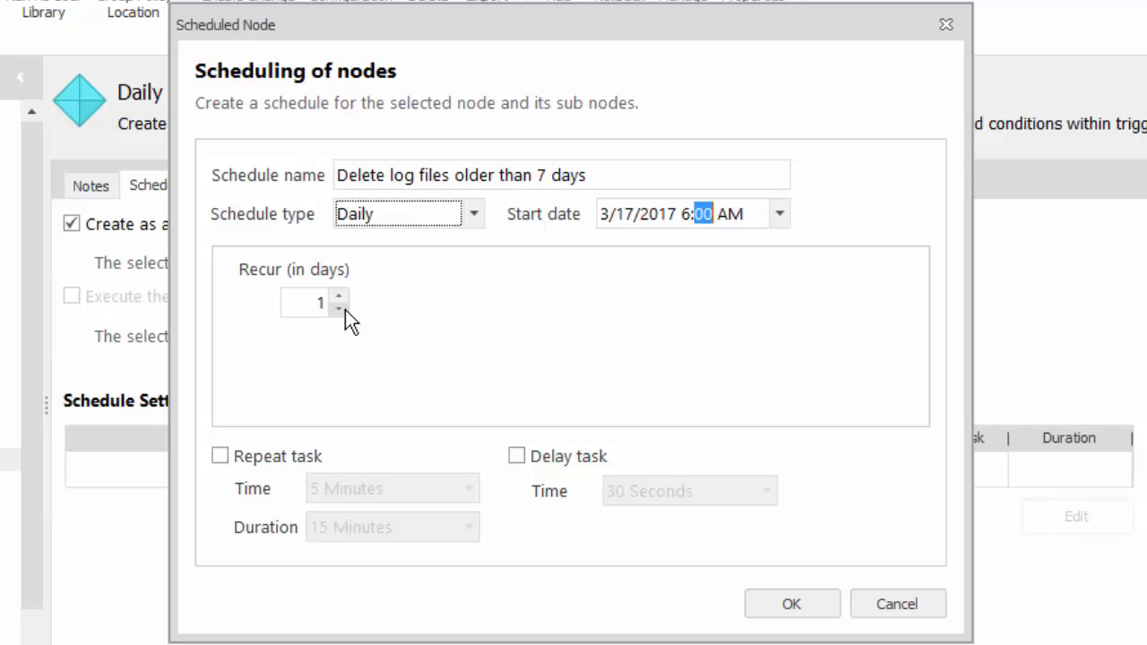
mouse_move(272, 360)
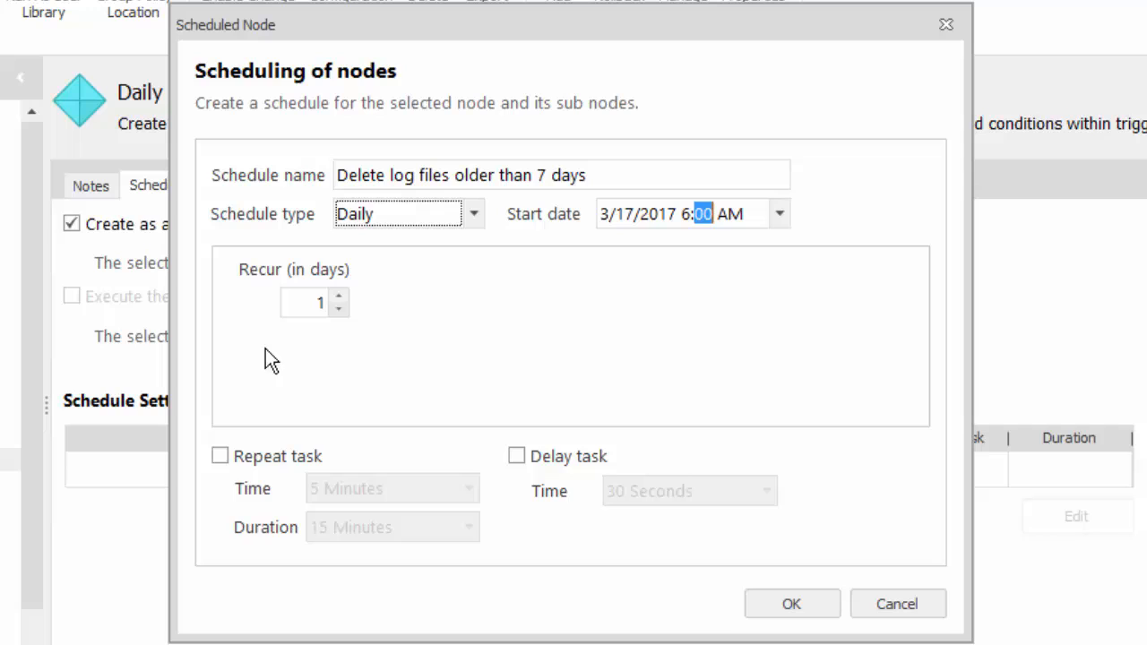
Leave Repeat and Delay unchecked and confirm the daily 6:00 AM schedule.
click(219, 455)
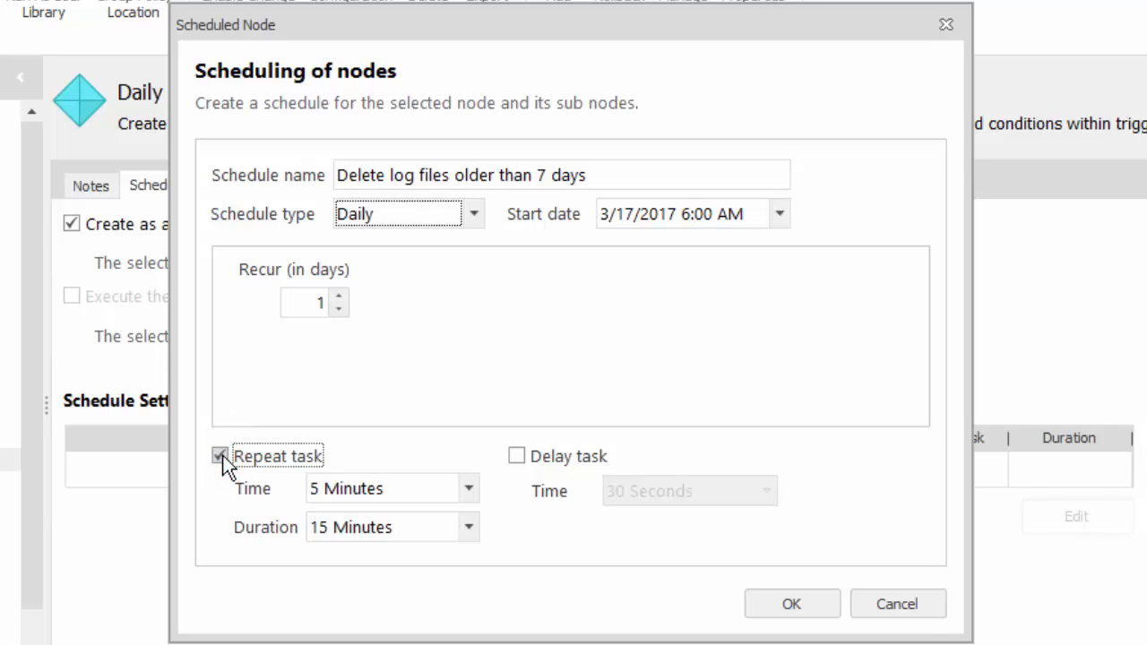
click(219, 456)
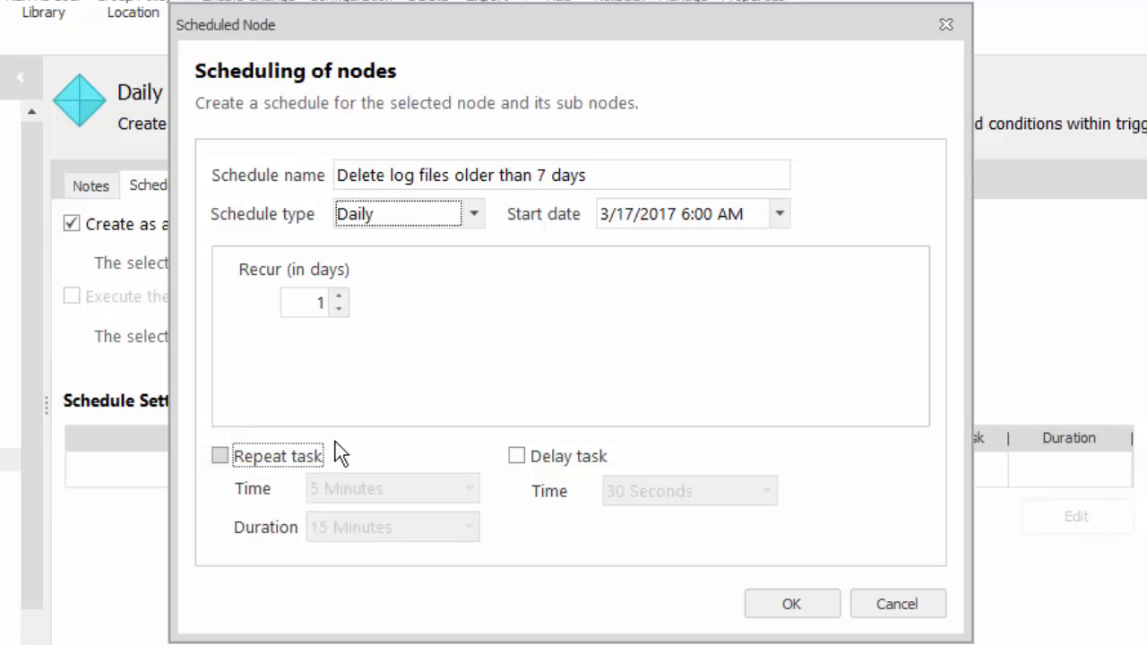
click(517, 455)
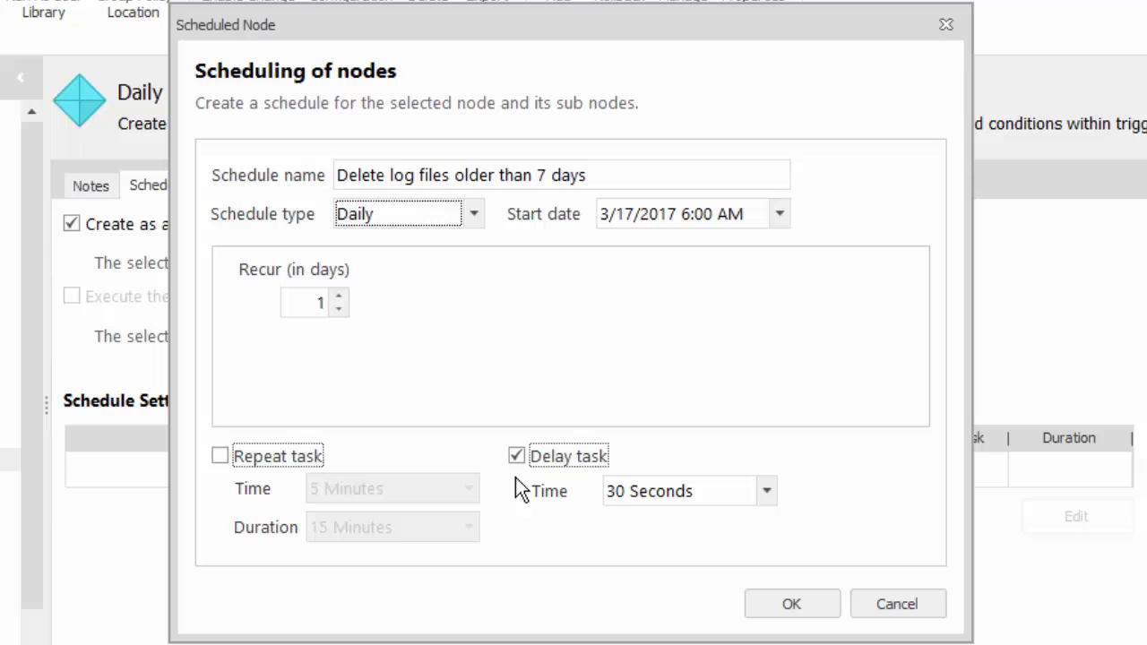
click(516, 455)
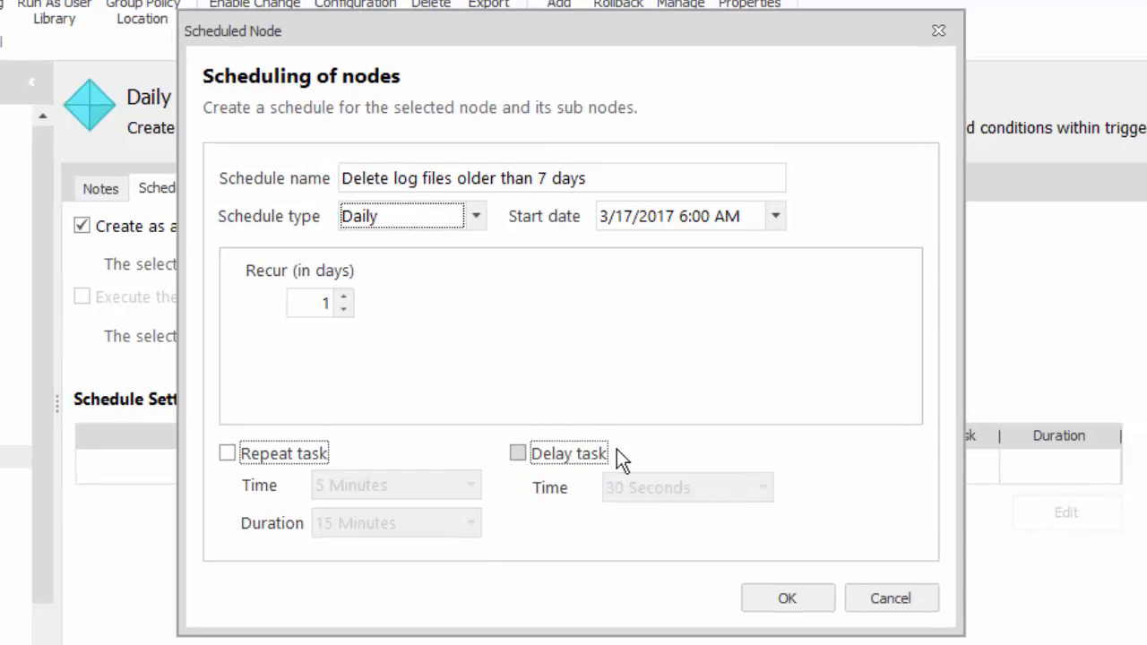
click(787, 599)
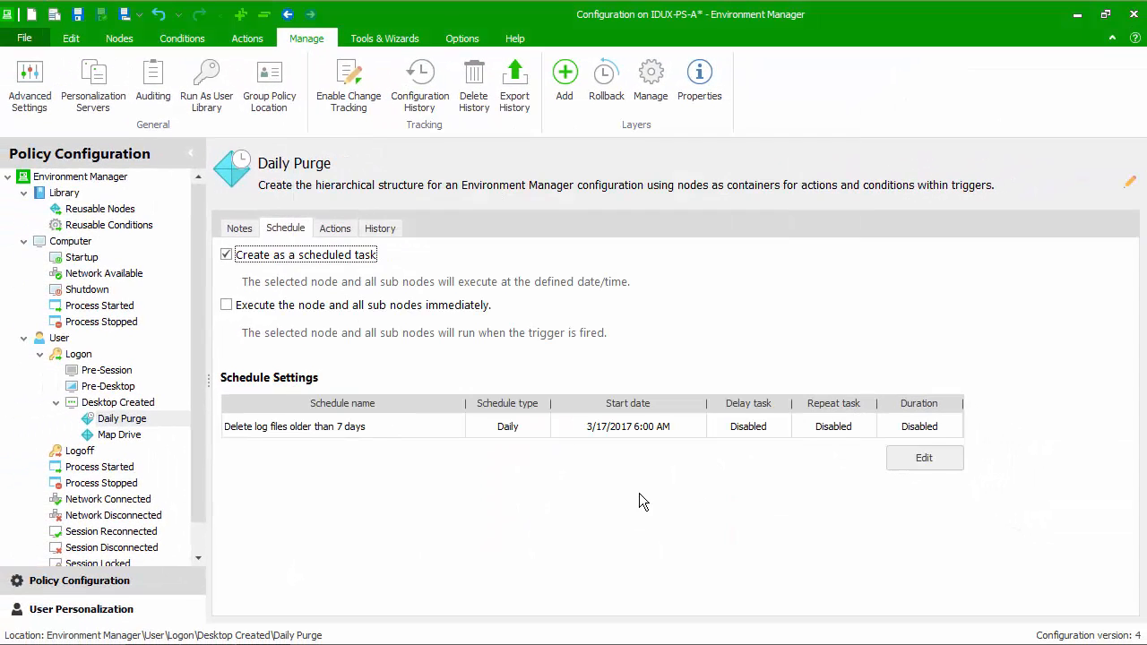
mouse_move(558, 478)
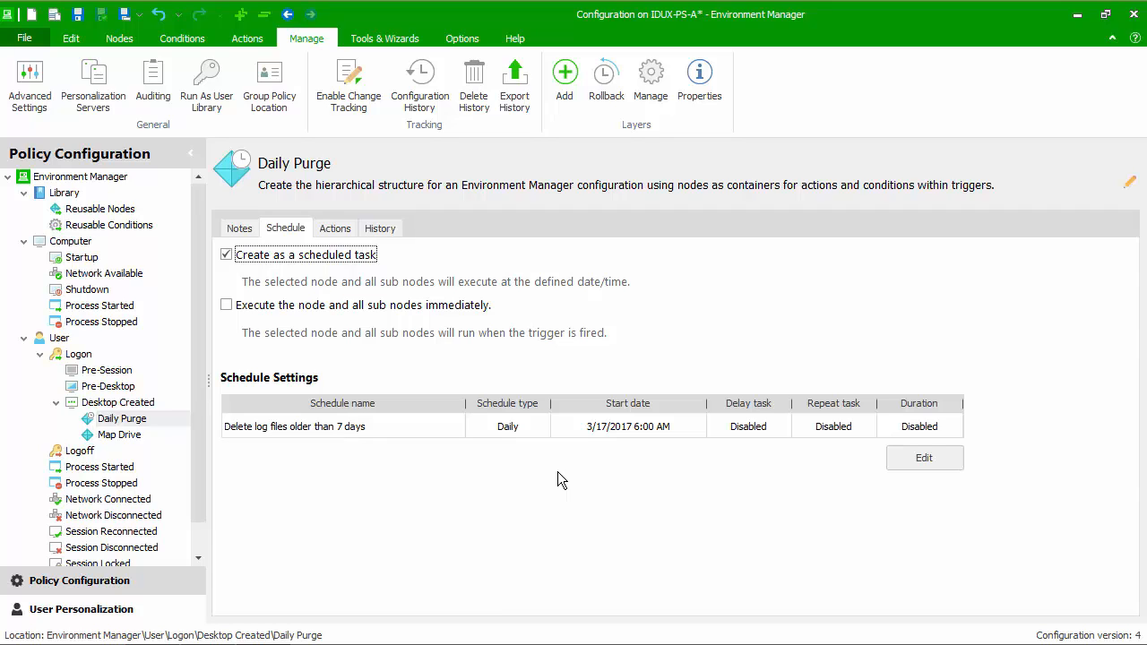
mouse_move(402, 396)
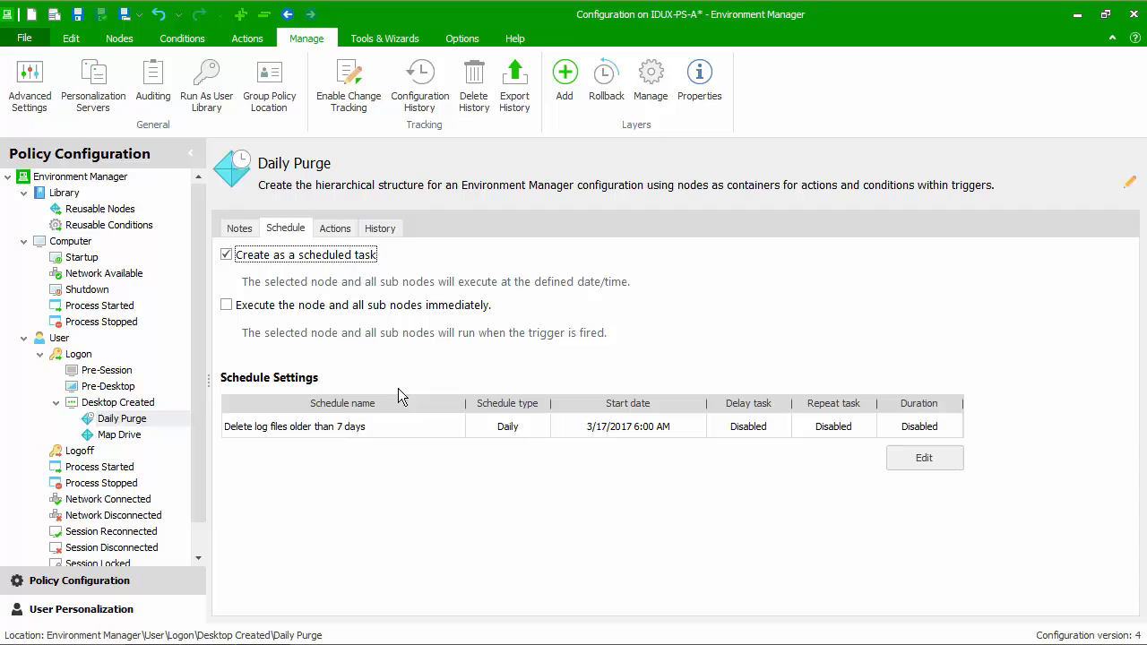
After the endpoint restarts, go to the Task Scheduler Library in Windows Task Scheduler.
click(226, 305)
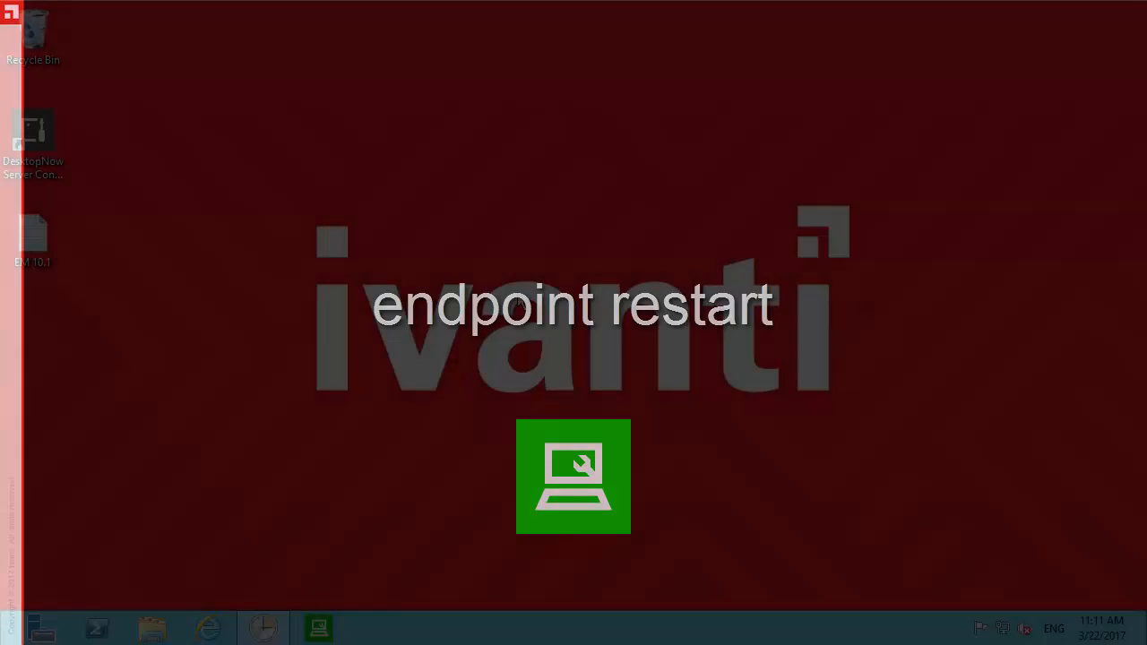
click(262, 627)
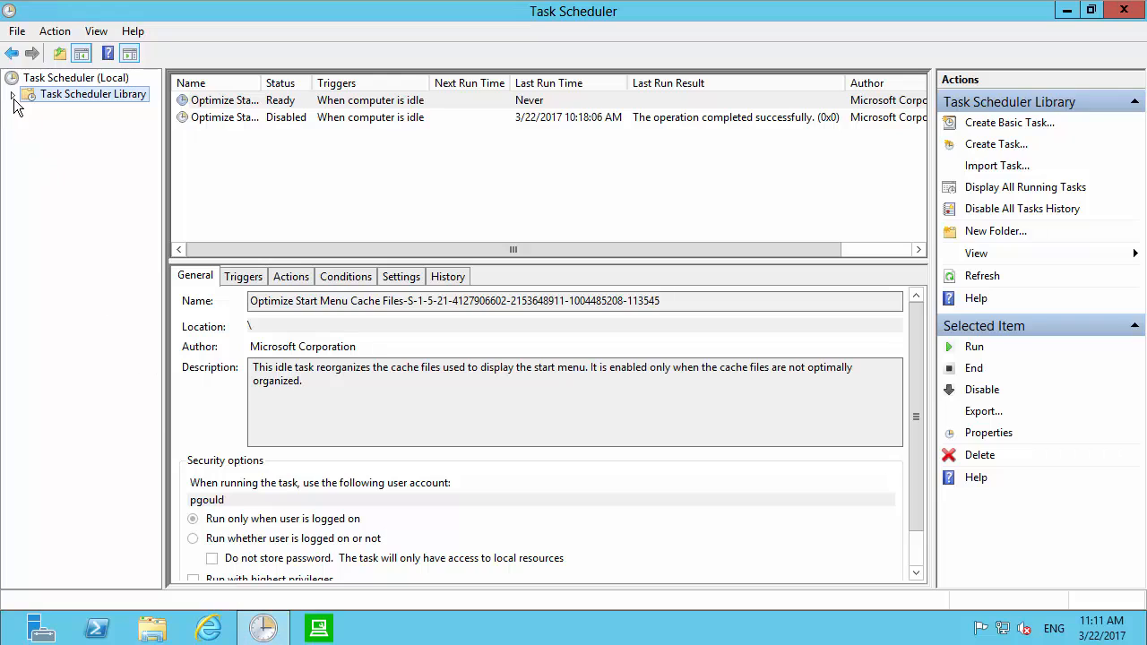
Locate the 'Delete log files older than 7 days' task under Ivanti and view its daily 6:00 AM trigger.
click(14, 94)
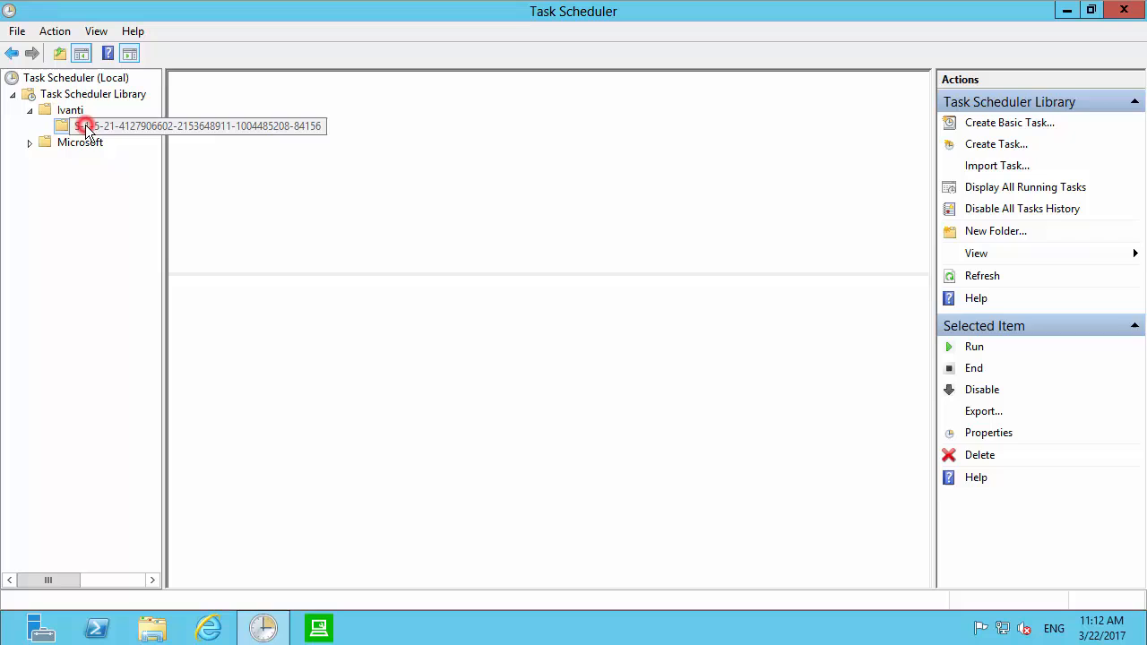
click(86, 125)
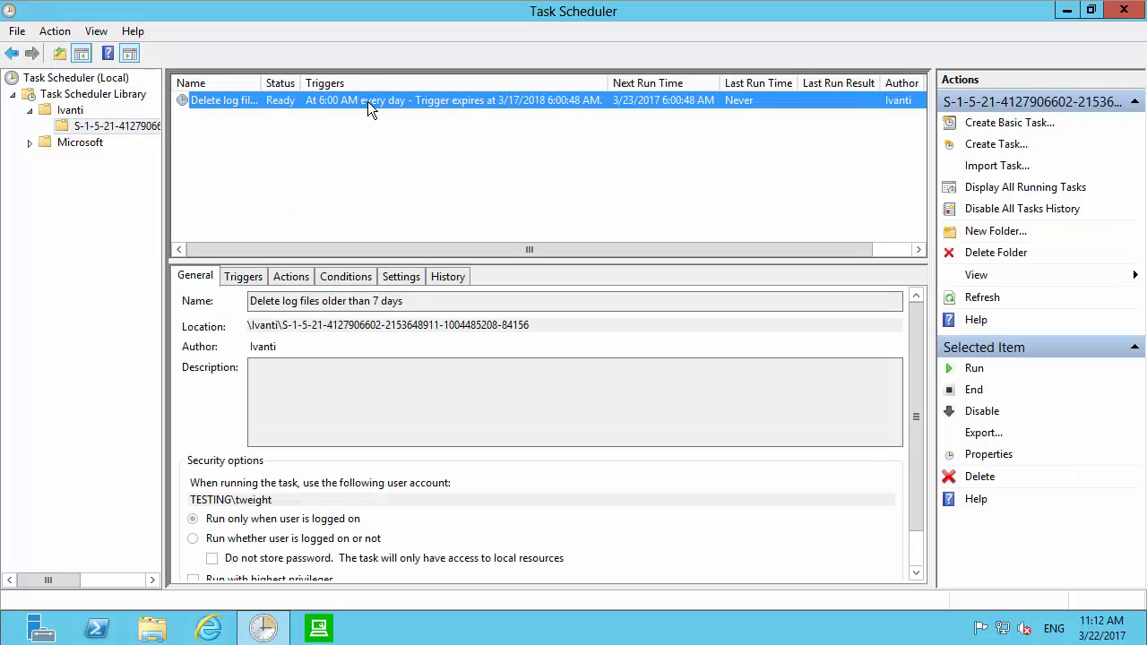
click(243, 276)
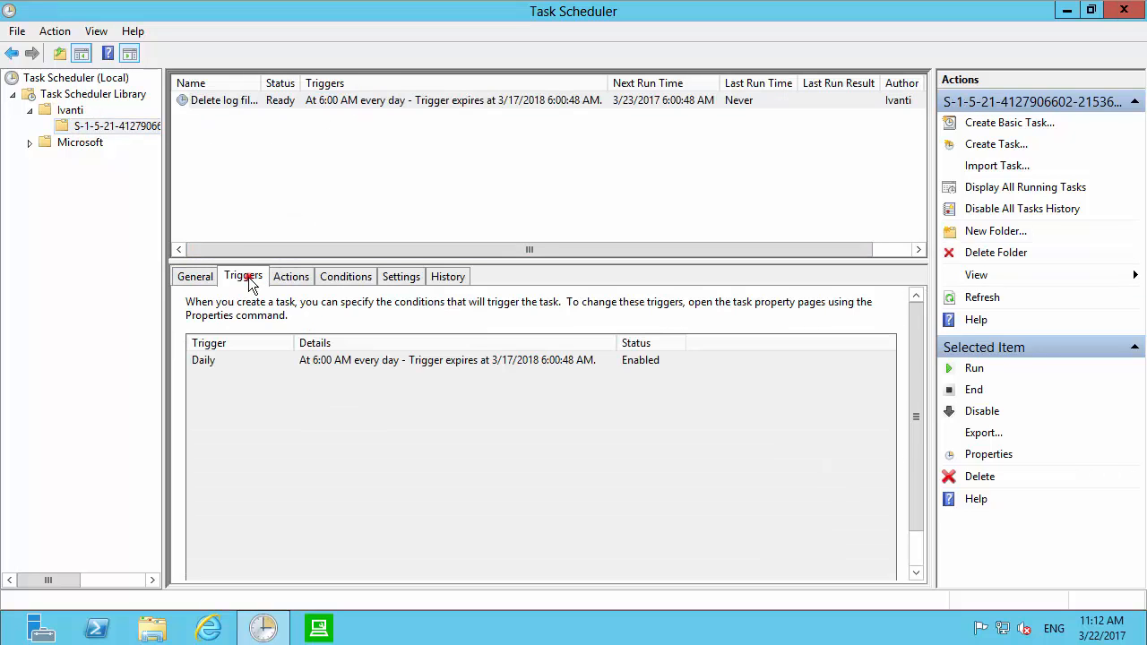
mouse_move(276, 387)
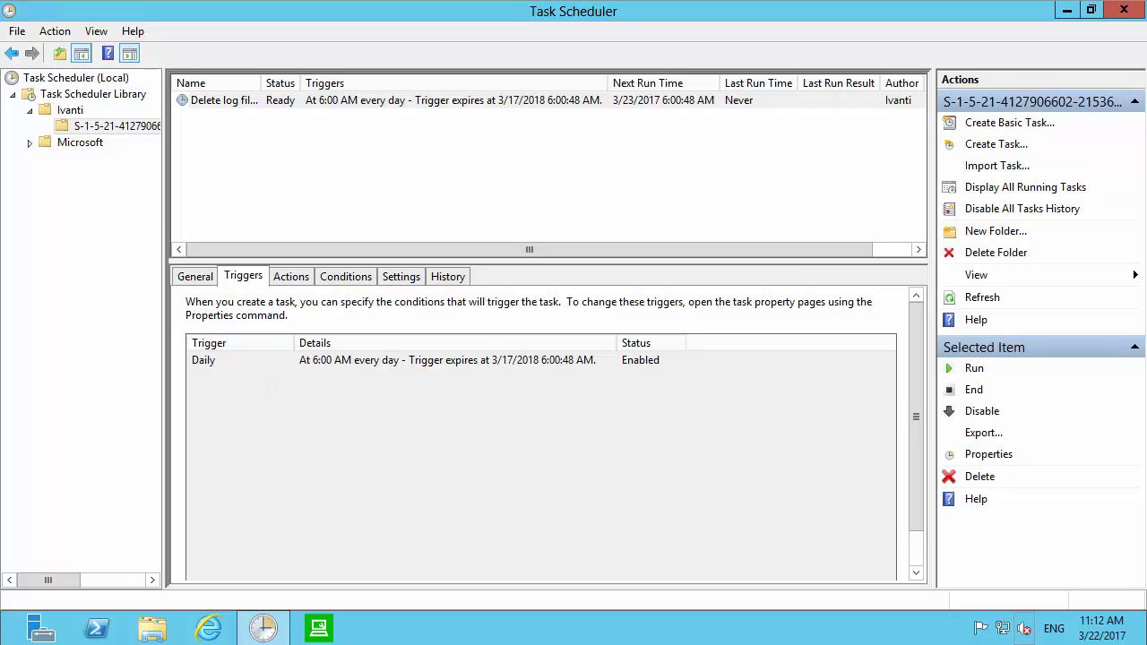
click(152, 628)
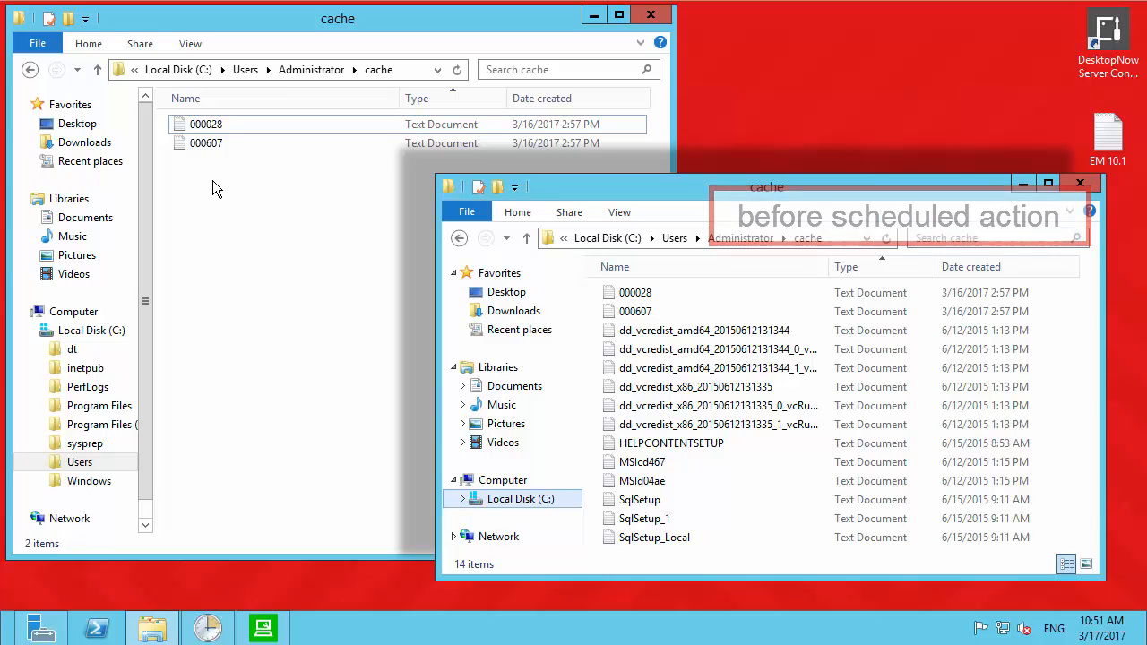
Show the Administrator cache folder now holding only text files 000028 and 000607.
click(1080, 183)
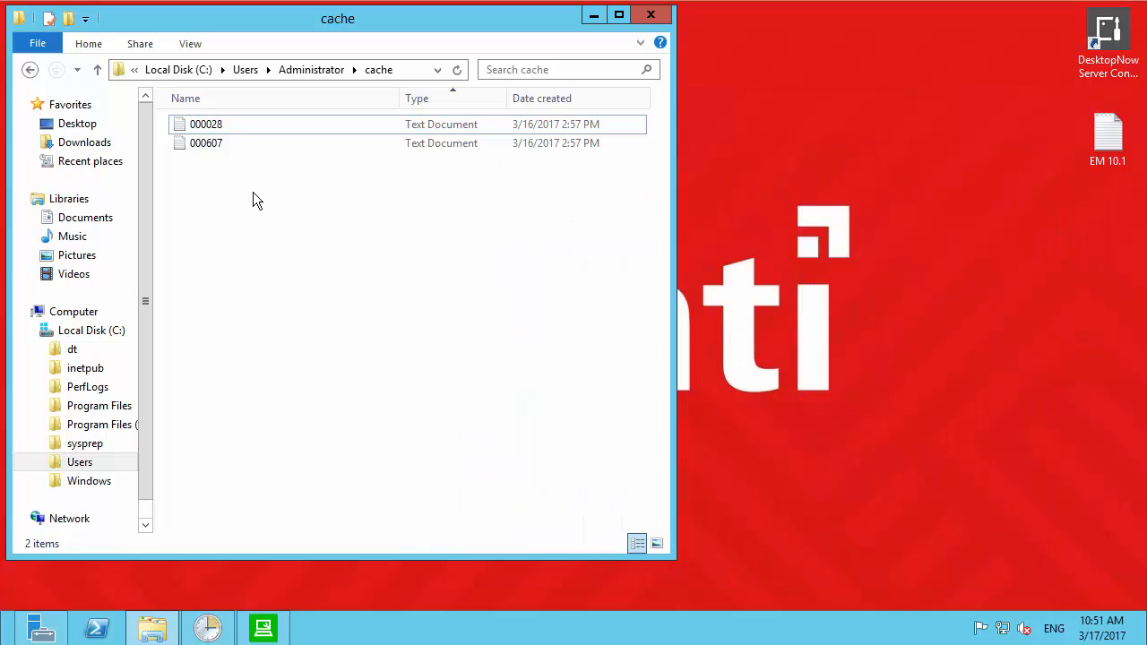